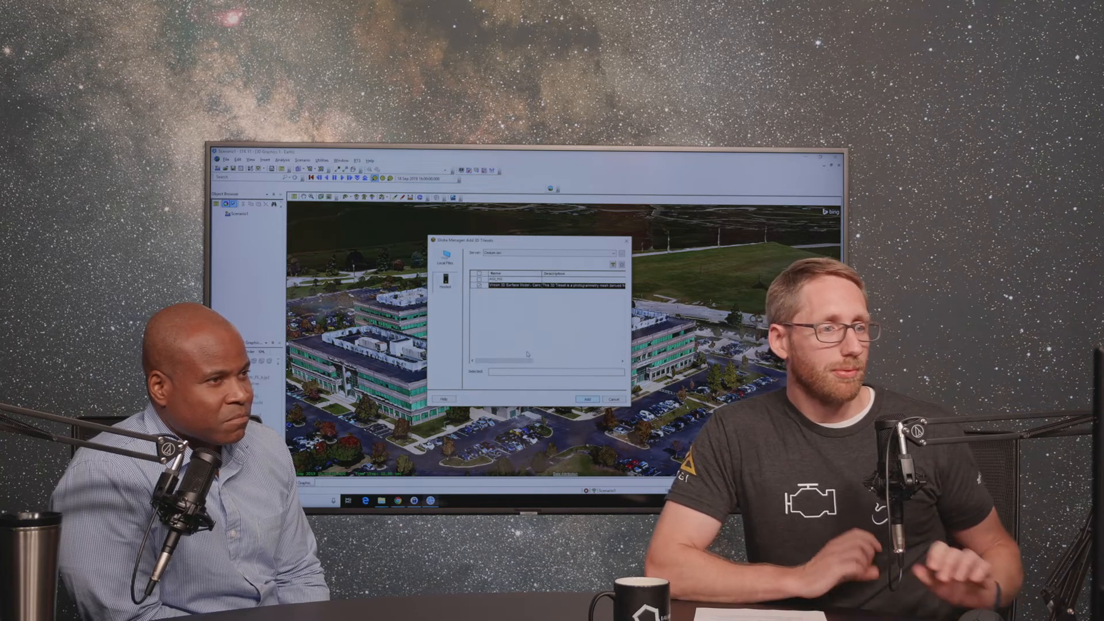
- Load the Cairo 3D Surface Model tileset onto the globe via Globe Manager
{"action": "left_click", "coordinate": [587, 399]}
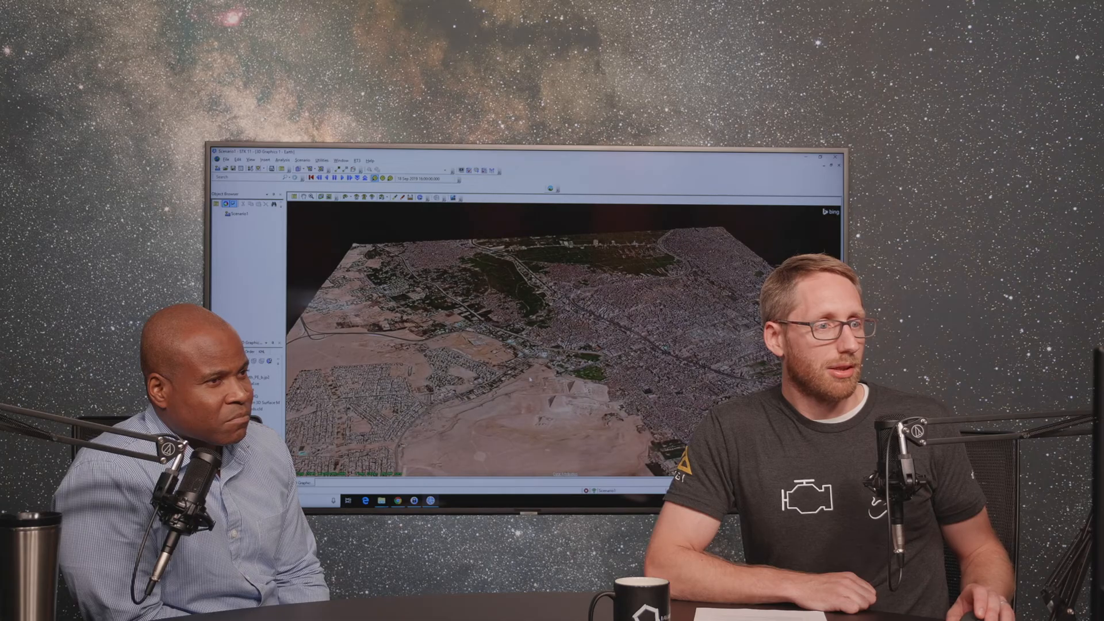